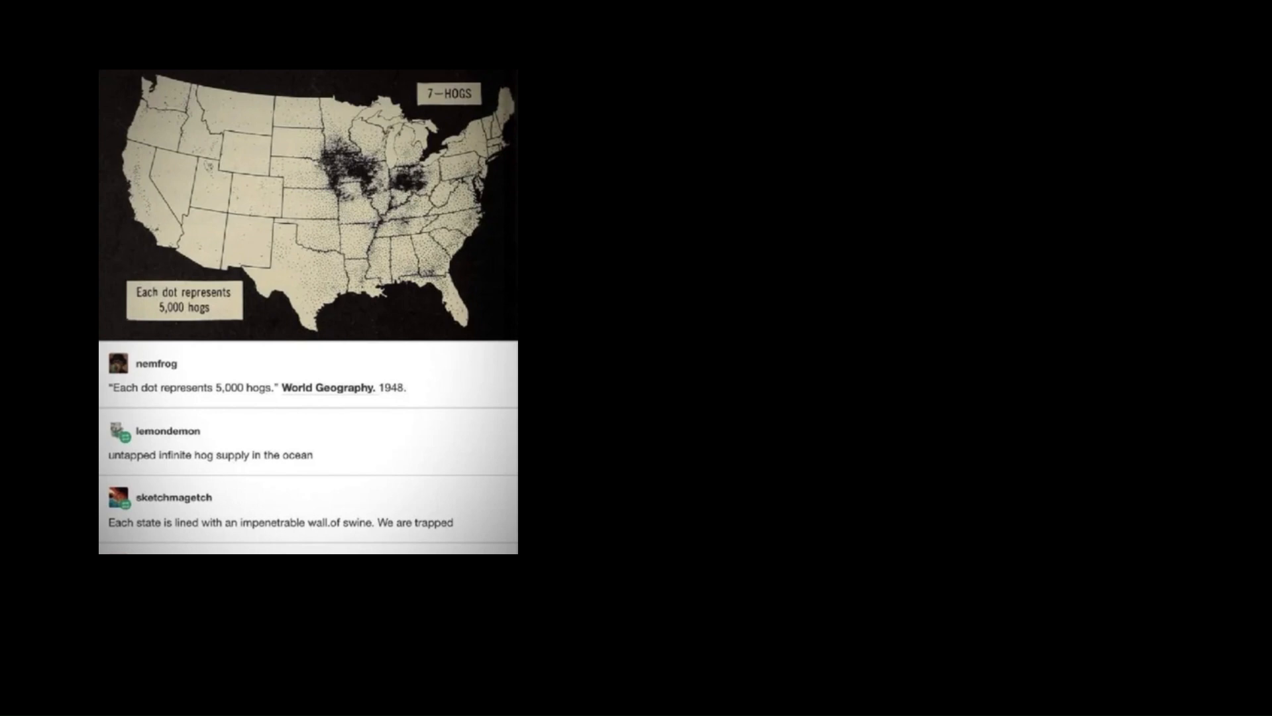
scroll("down", 3)
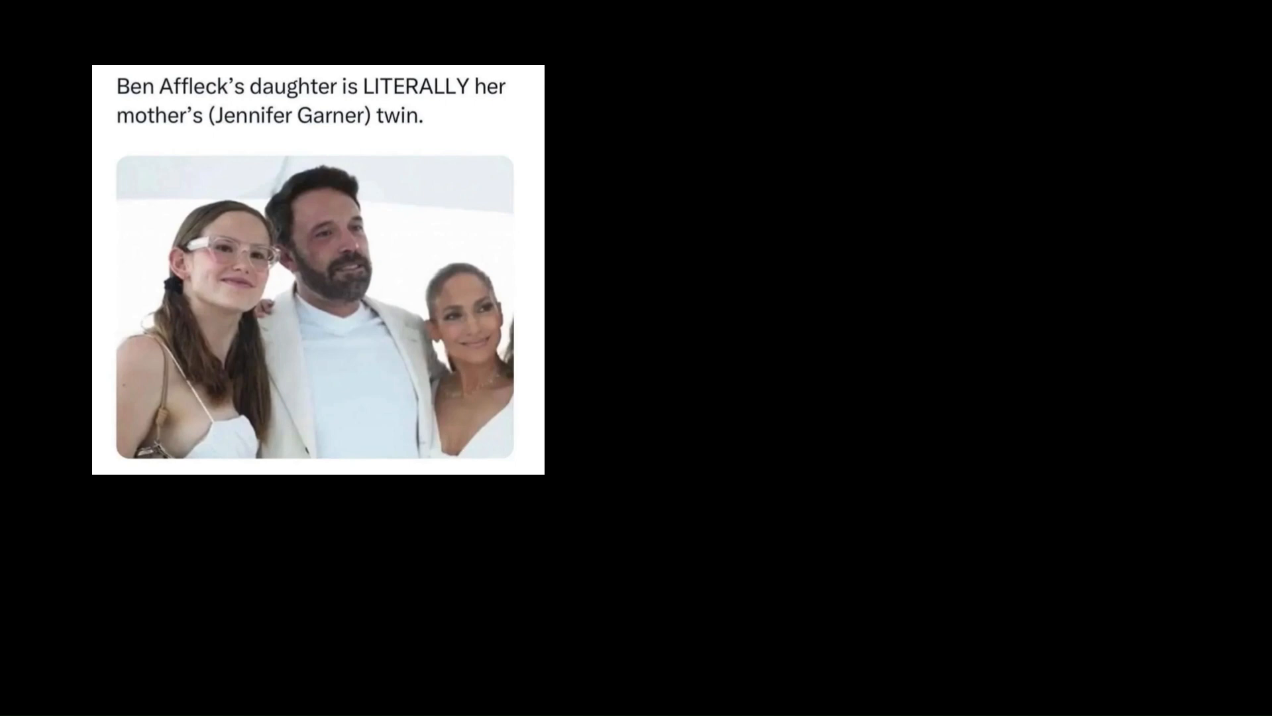
scroll("down", 3)
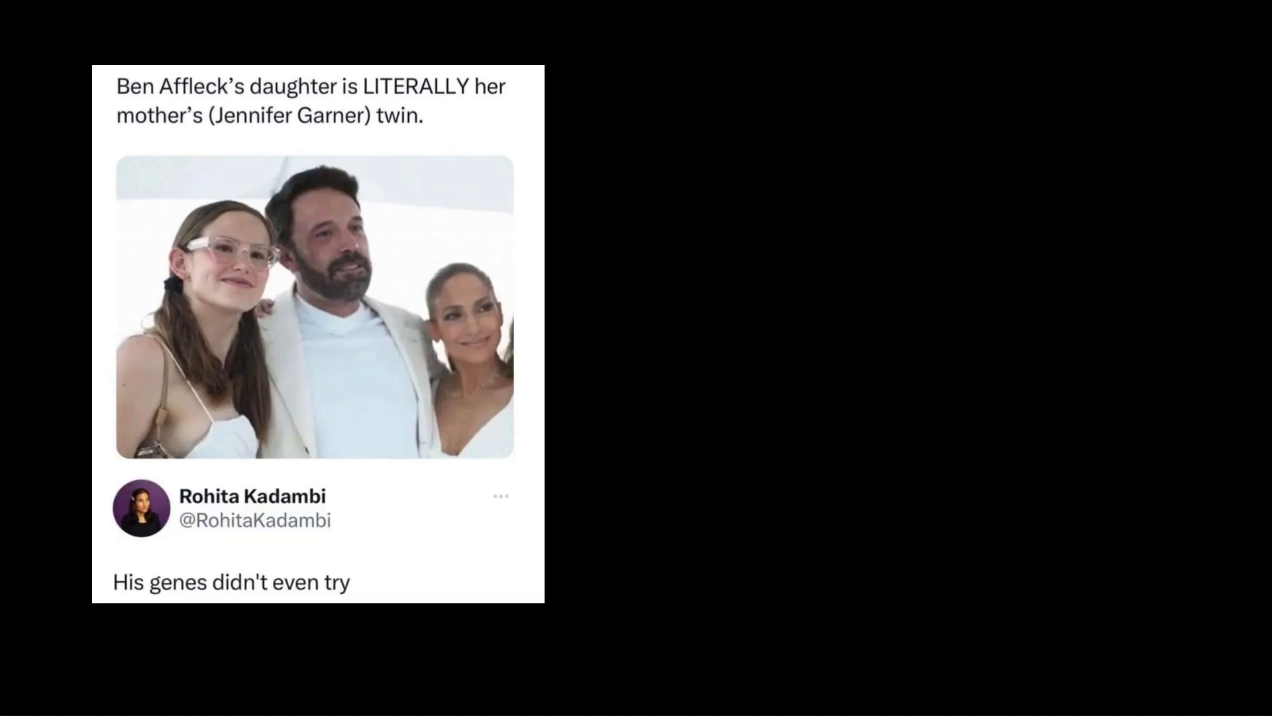